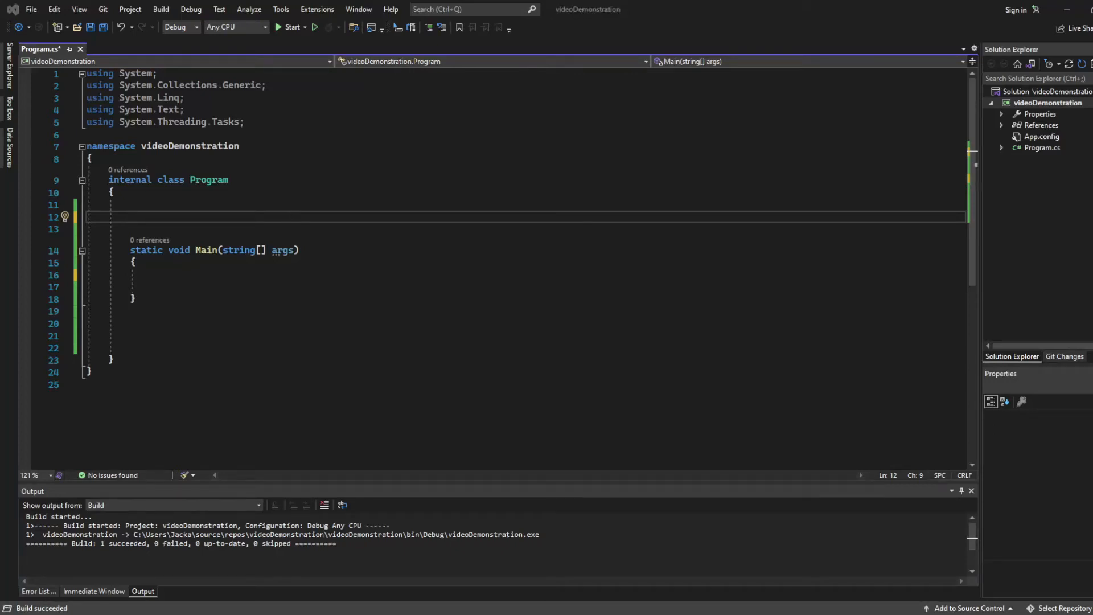
# - Declare a public static string name field and assign it "Bill"
pyautogui.write('public static string name;')
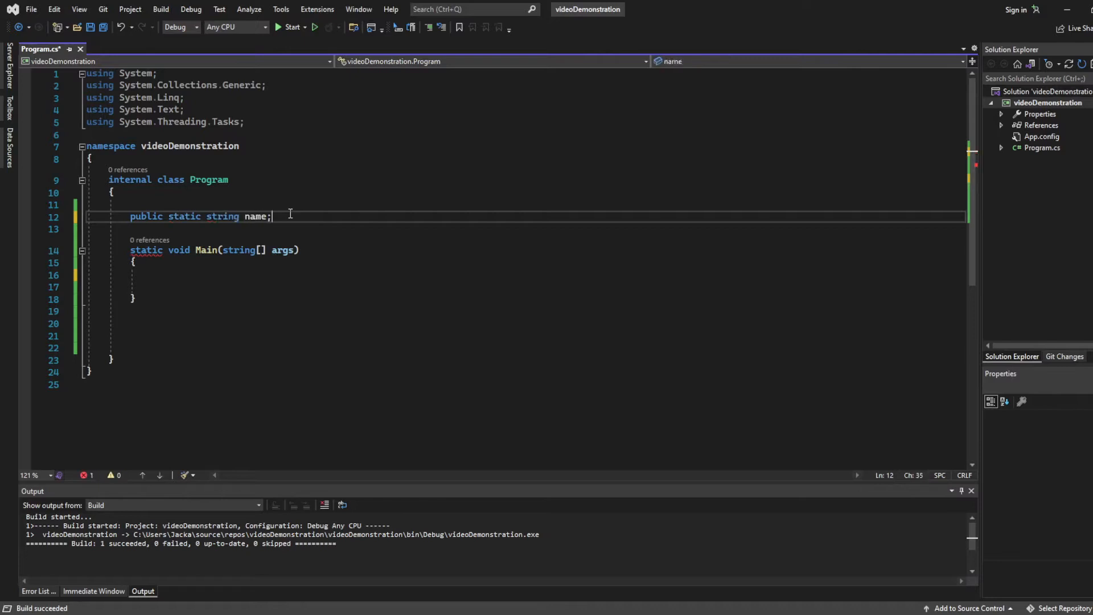
pyautogui.write('name = "Bill";')
pyautogui.click(524, 322)
pyautogui.write('static in')
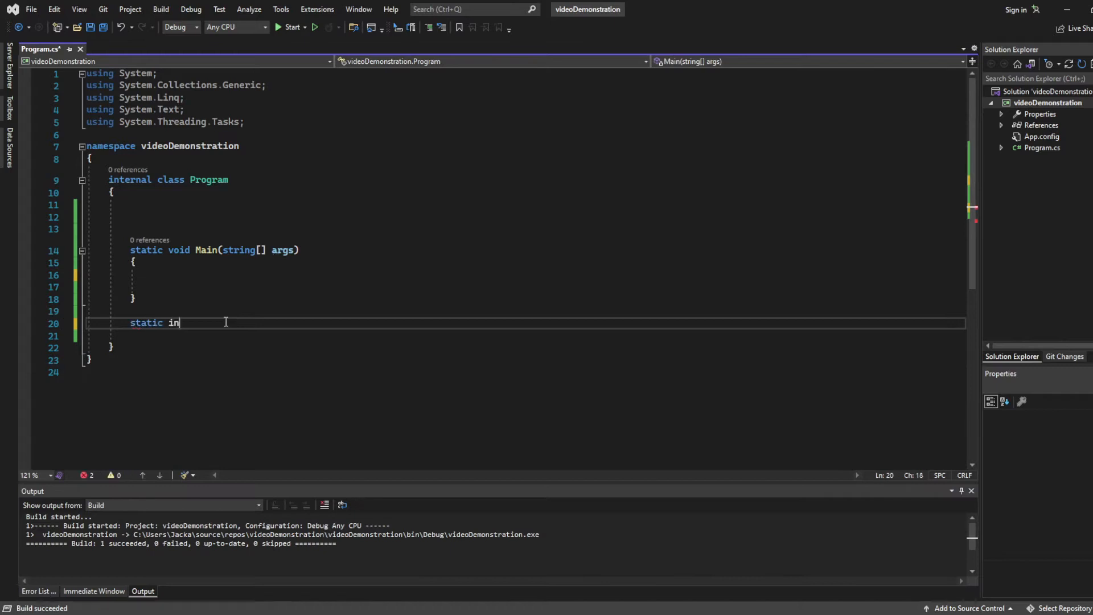
# - Write square(int num1) computing num1 * num1 and print square(3) from Main
pyautogui.write('t square(int num1)')
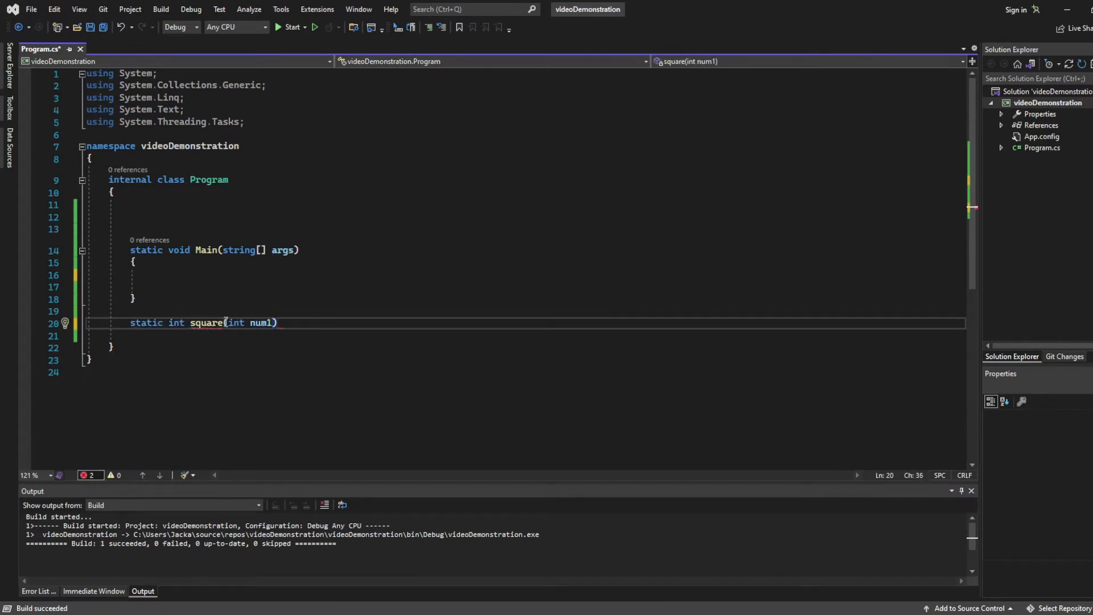
pyautogui.write('{')
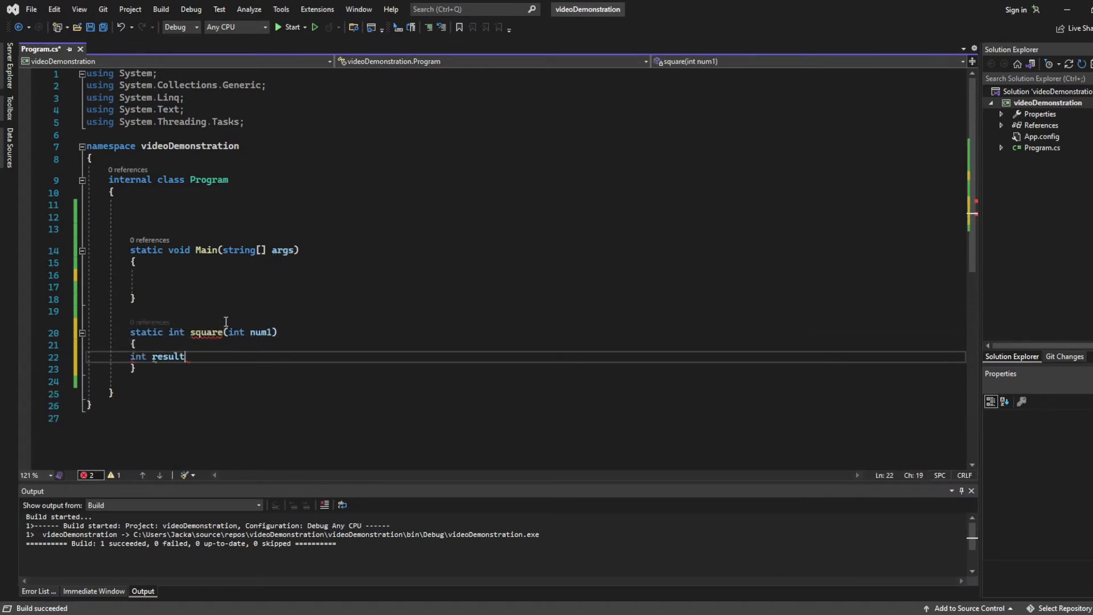
pyautogui.write('= num1 * num1;')
pyautogui.click(524, 274)
pyautogui.write('Console.WriteLine(')
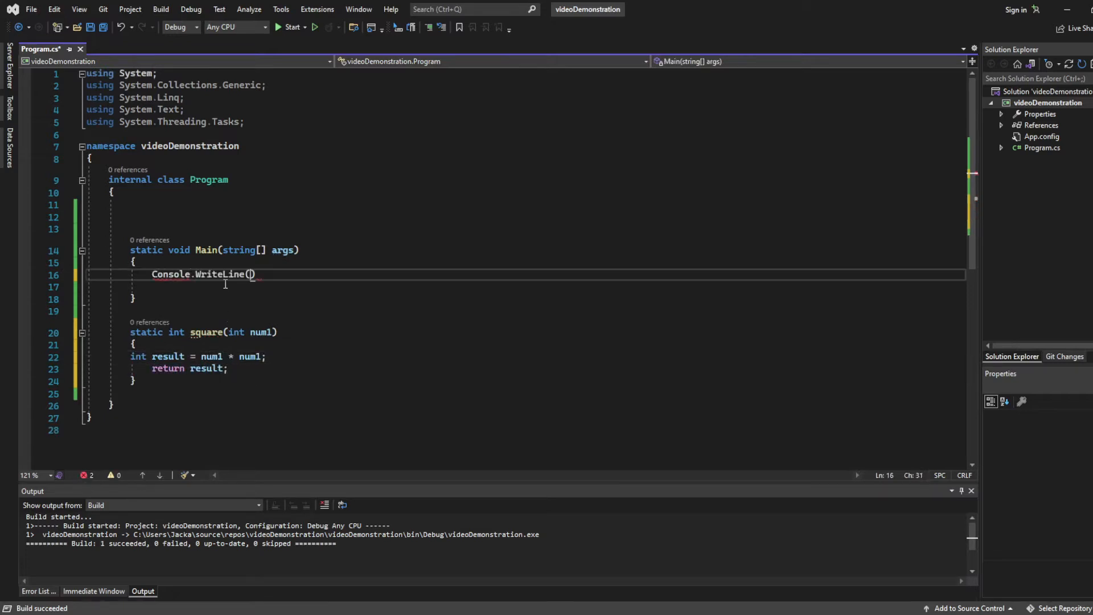
pyautogui.write('square(3));')
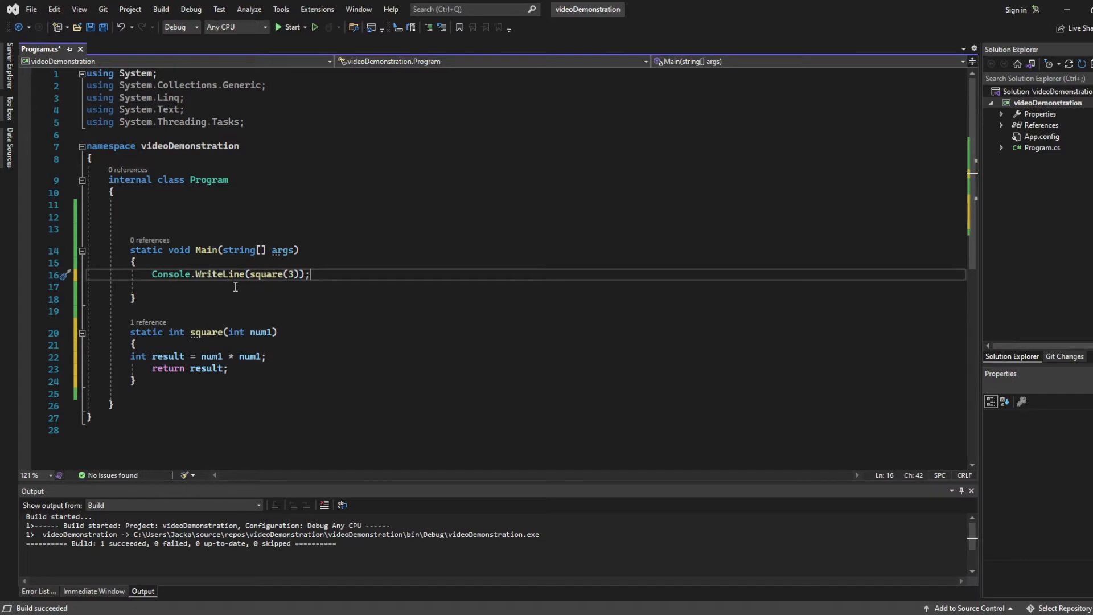
pyautogui.write('s')
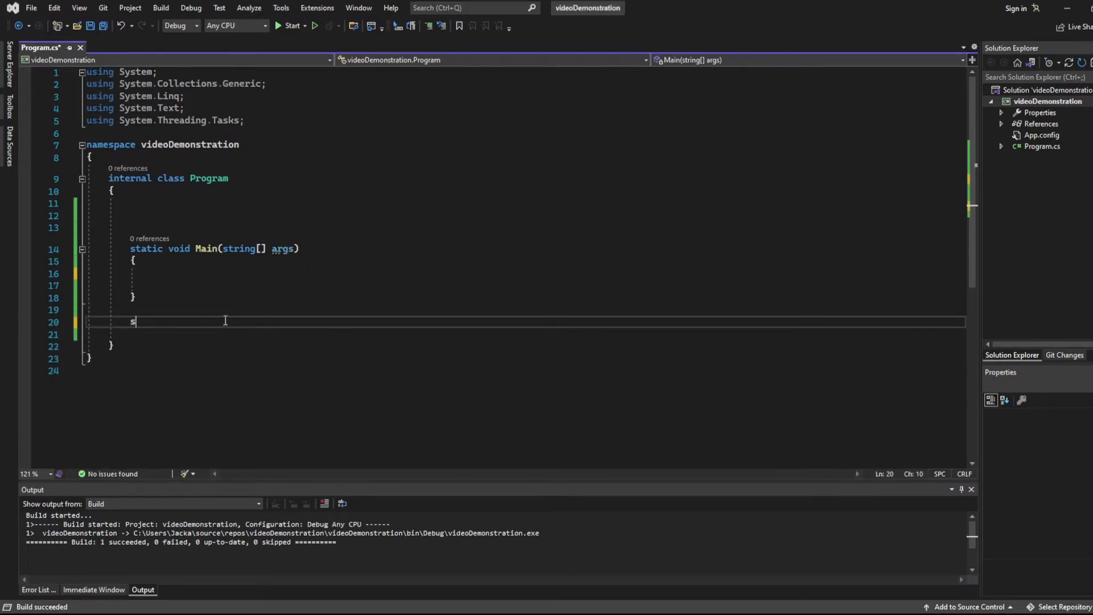
# - Write static int square(int num1) storing num1 * num1 in result and returning it
pyautogui.write('tatic int square')
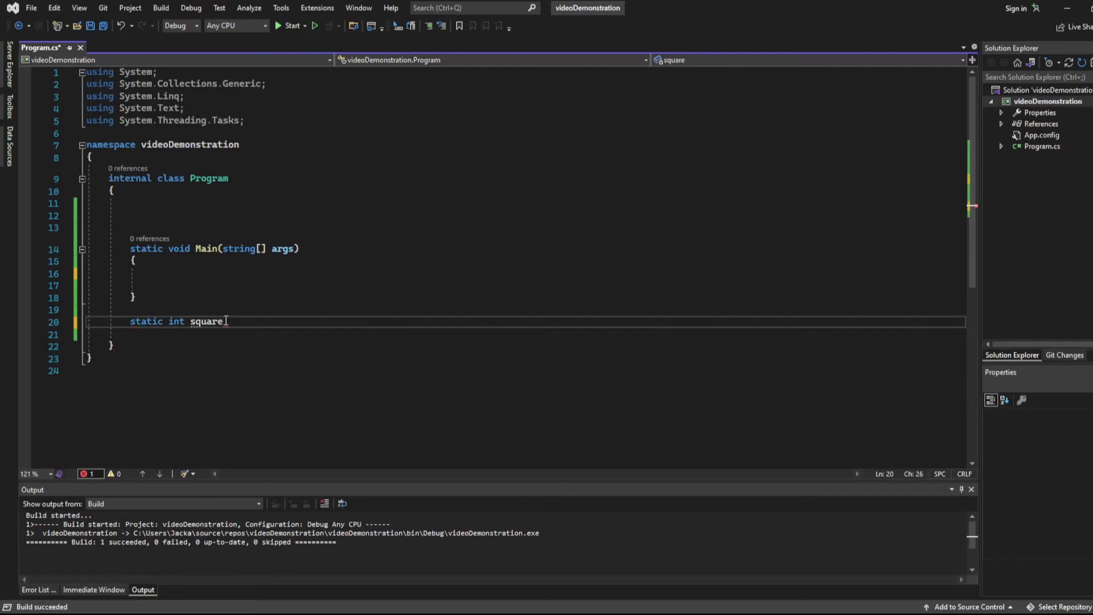
pyautogui.write('()')
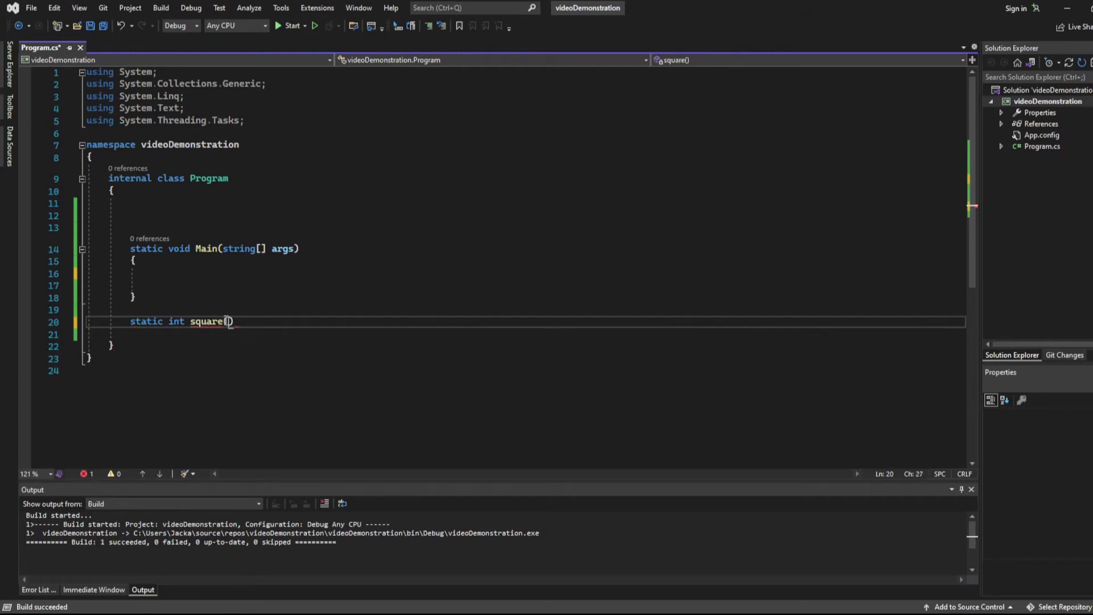
pyautogui.write('int num1')
pyautogui.click(525, 334)
pyautogui.write('{')
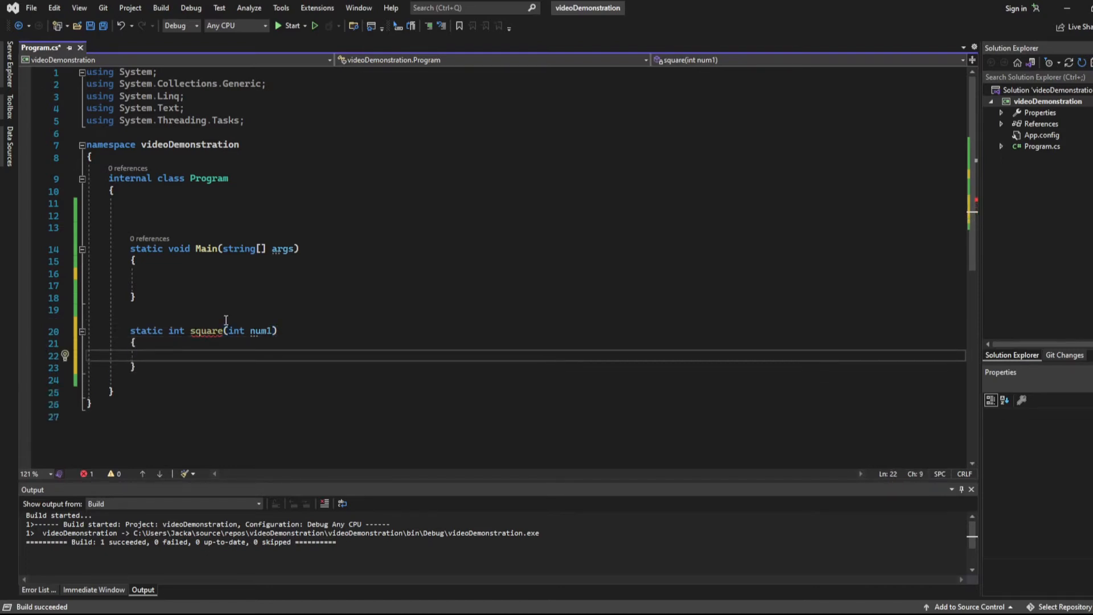
pyautogui.write('int resu')
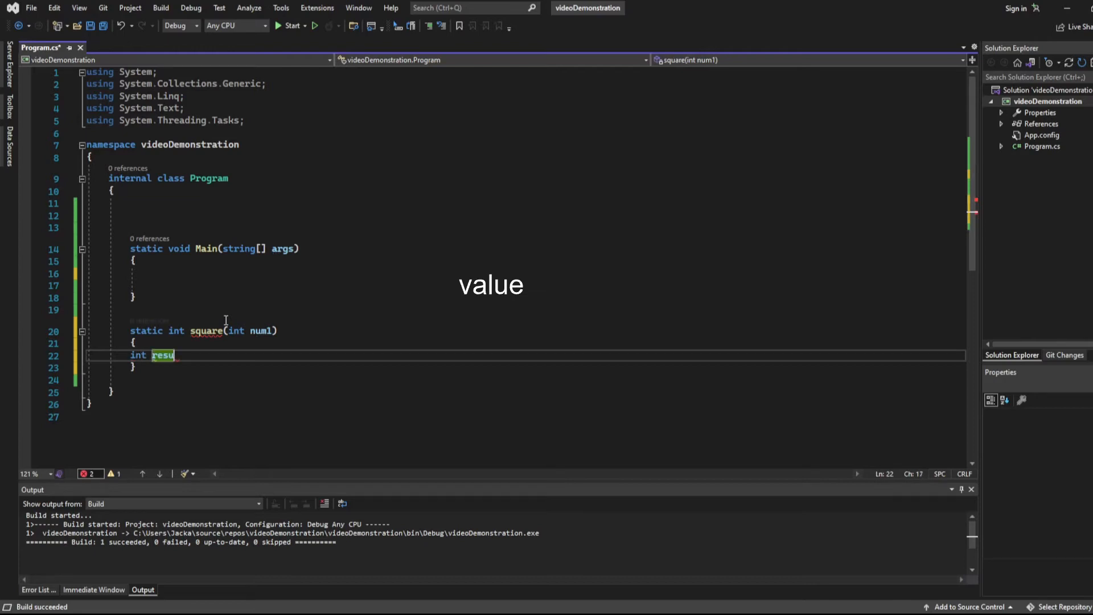
pyautogui.write('lt = num1')
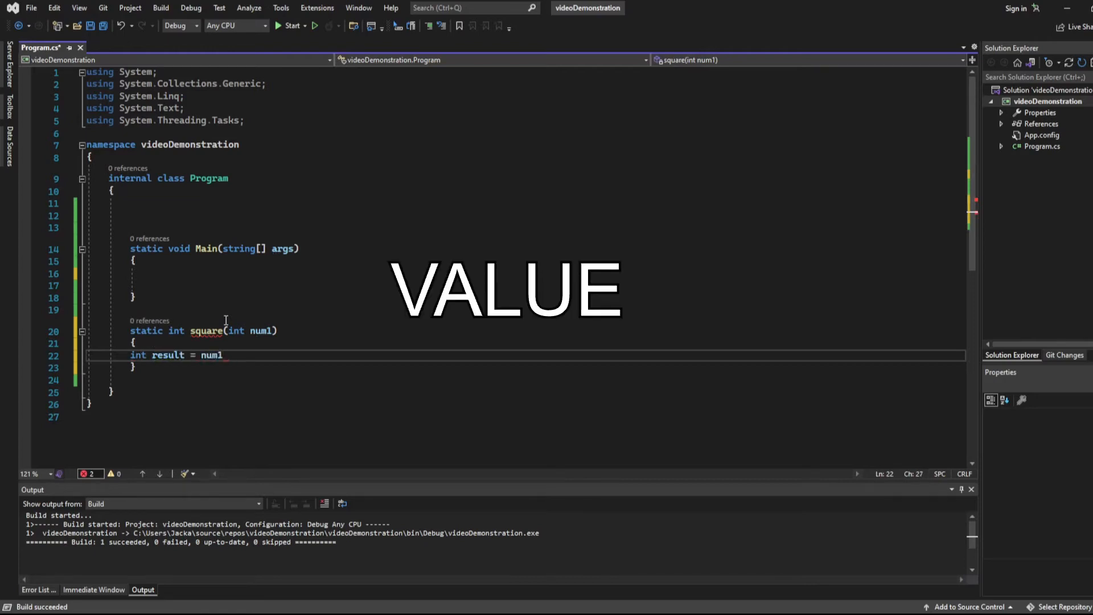
pyautogui.write('* num1;')
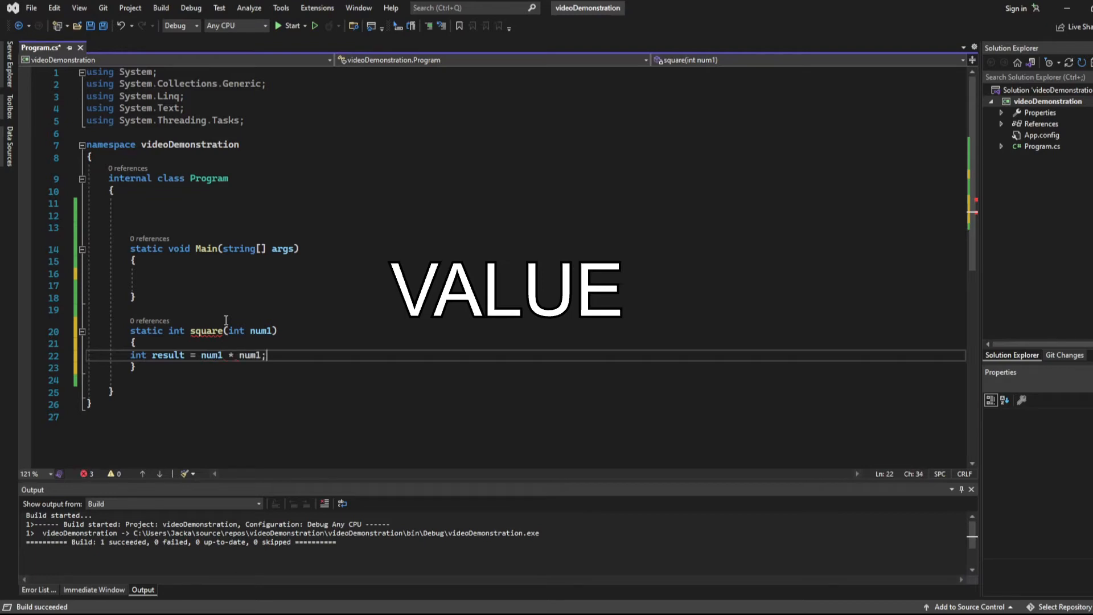
pyautogui.write('return result;')
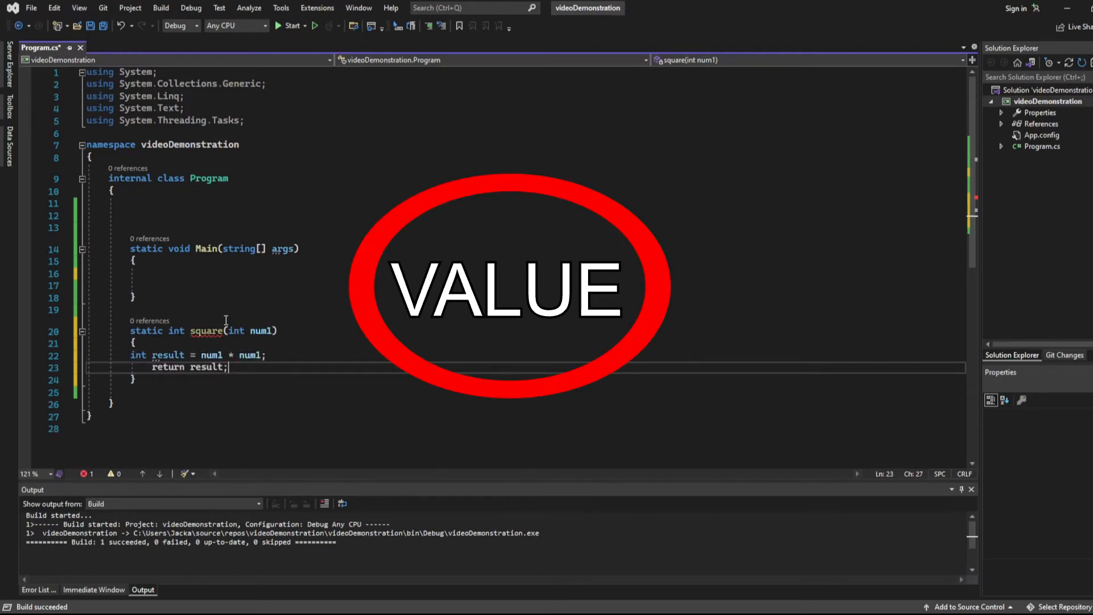
# - Begin Console.WriteLine(square... inside Main to print the function's value
pyautogui.click(153, 273)
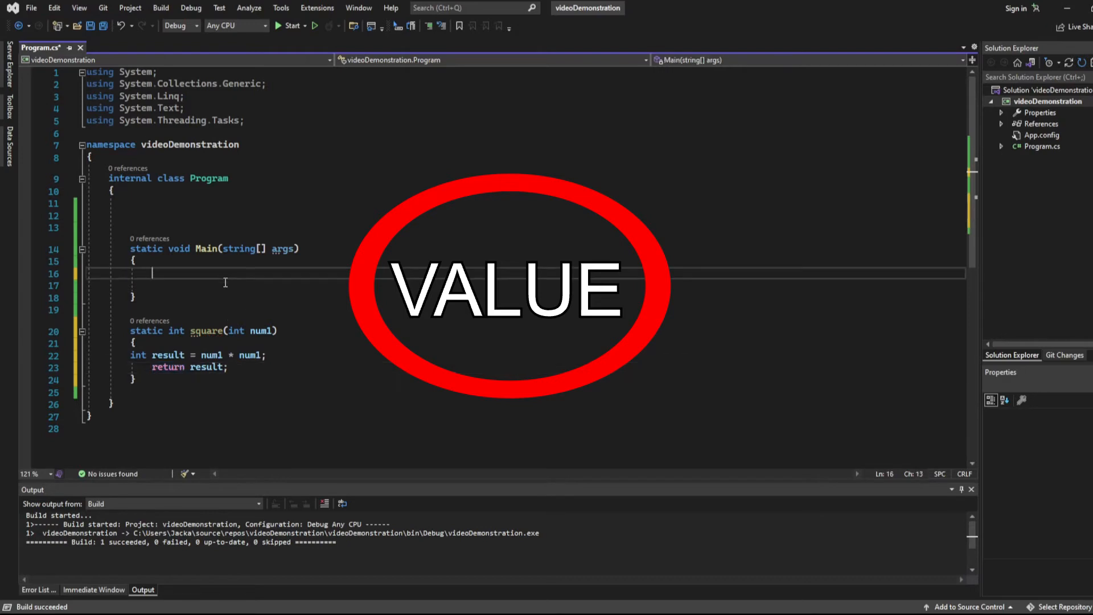
pyautogui.write('Console.WriteLine(')
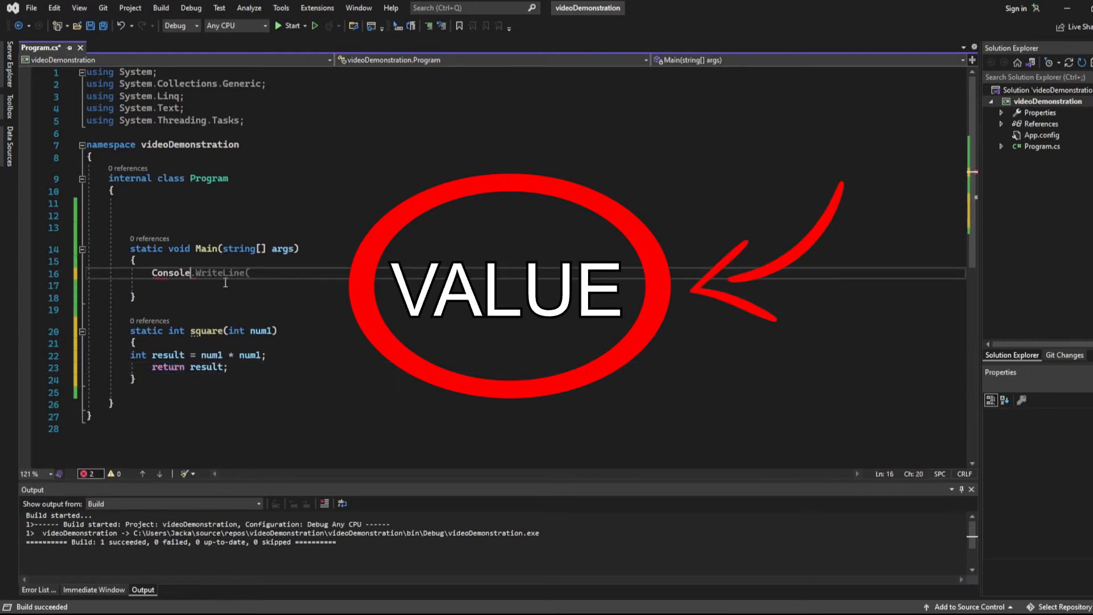
pyautogui.write('squa')
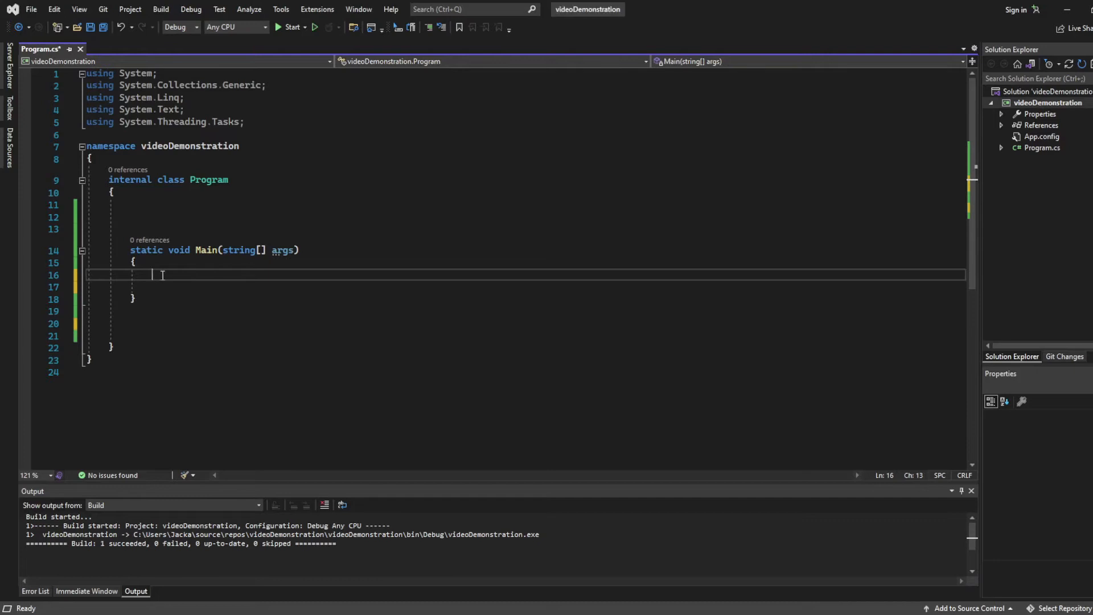
# - Declare a string[] names array in Main and assign names[0] = "Bill"
pyautogui.write('string')
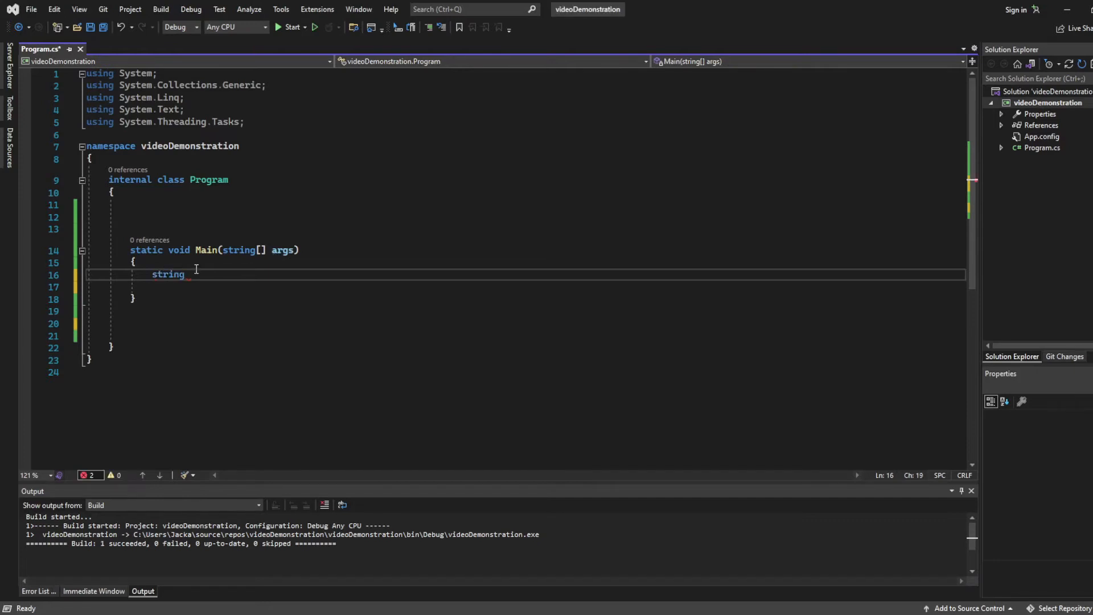
pyautogui.write('[] n')
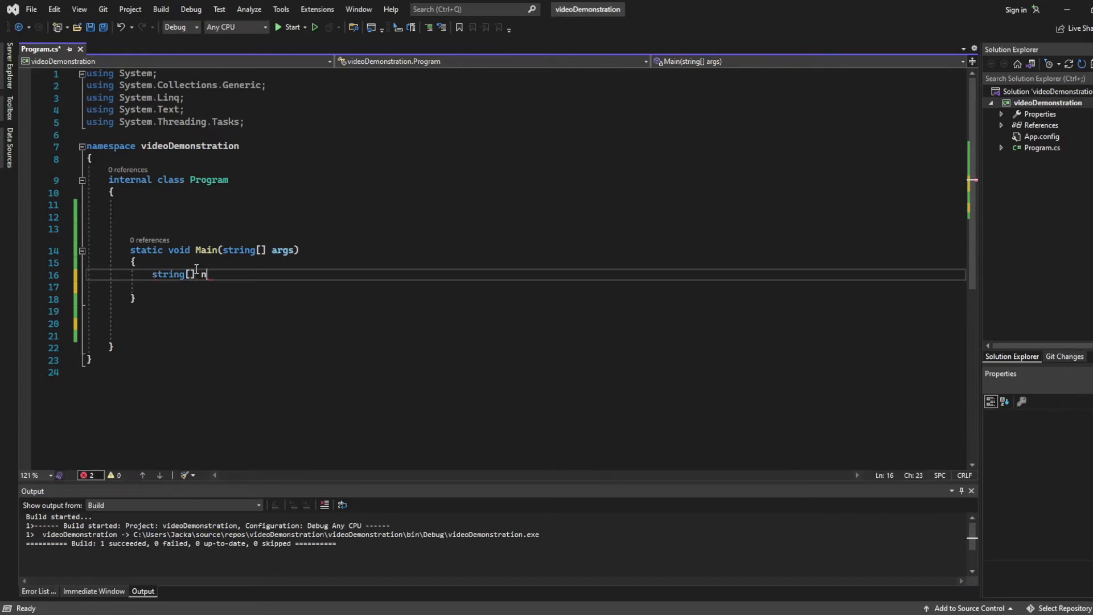
pyautogui.write('ames = new strin')
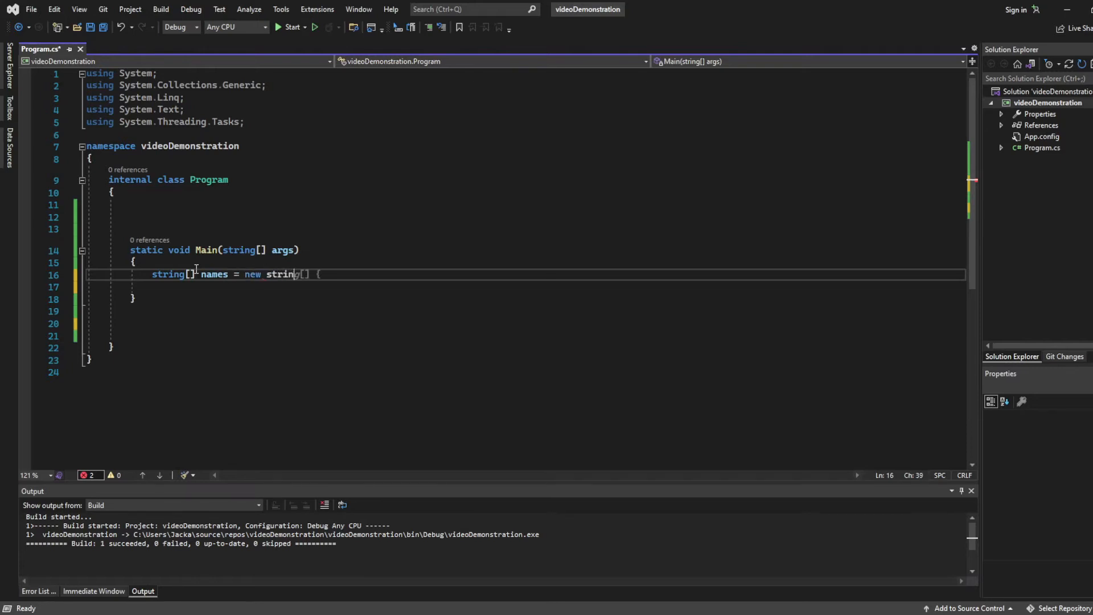
pyautogui.write('}')
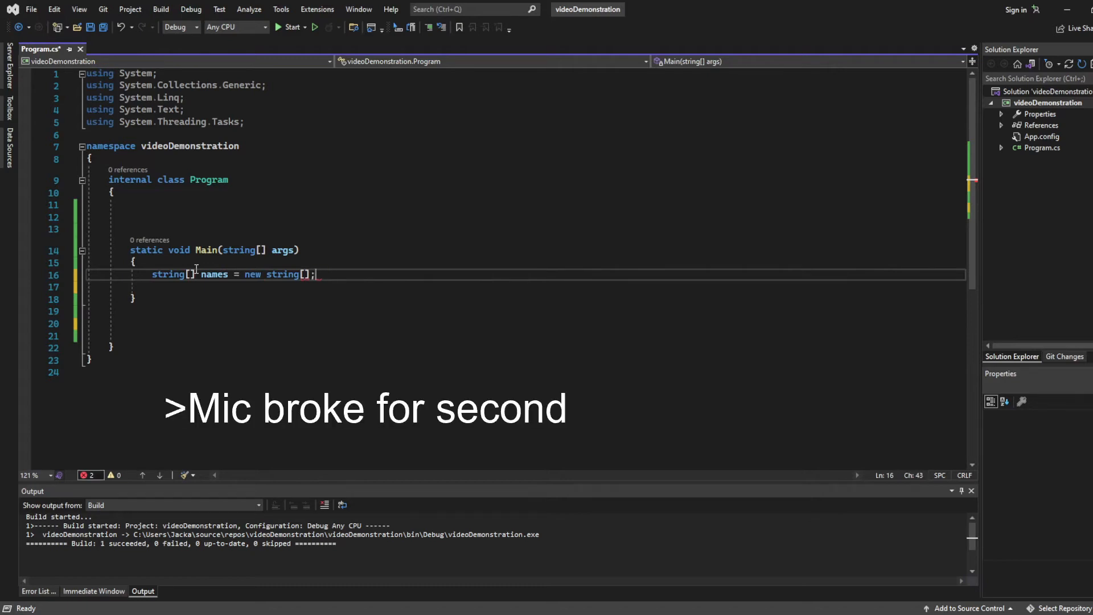
pyautogui.write('name')
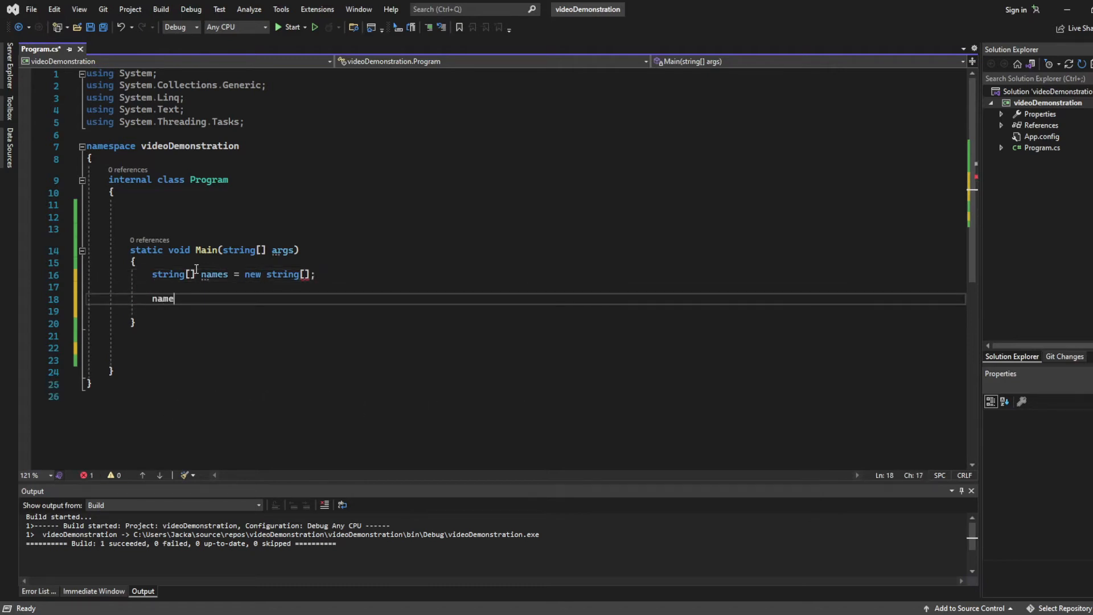
pyautogui.write('s[0] =')
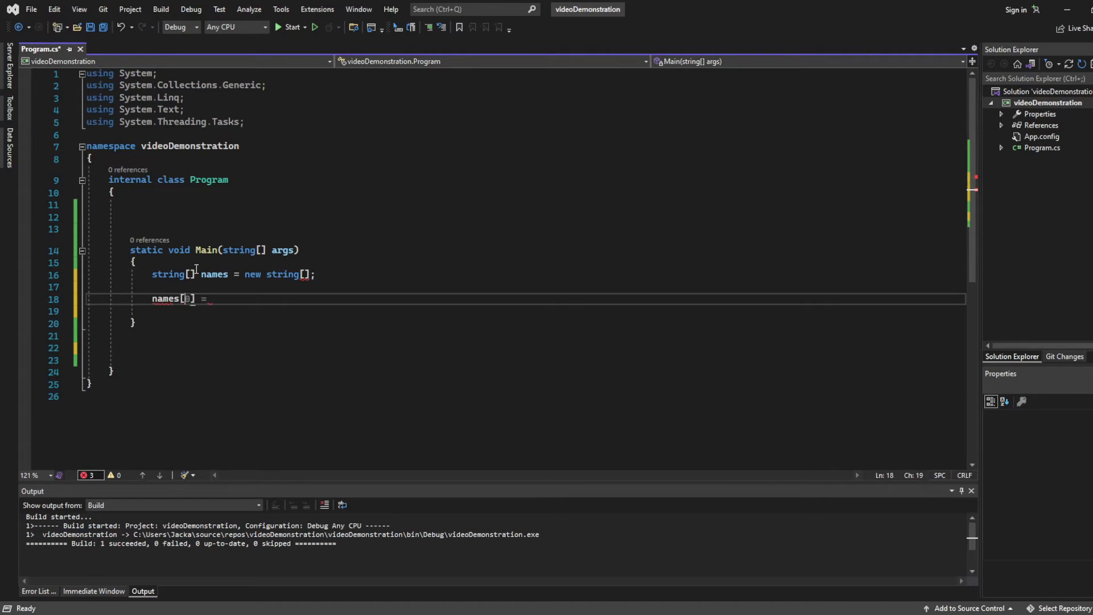
pyautogui.press('Backspace')
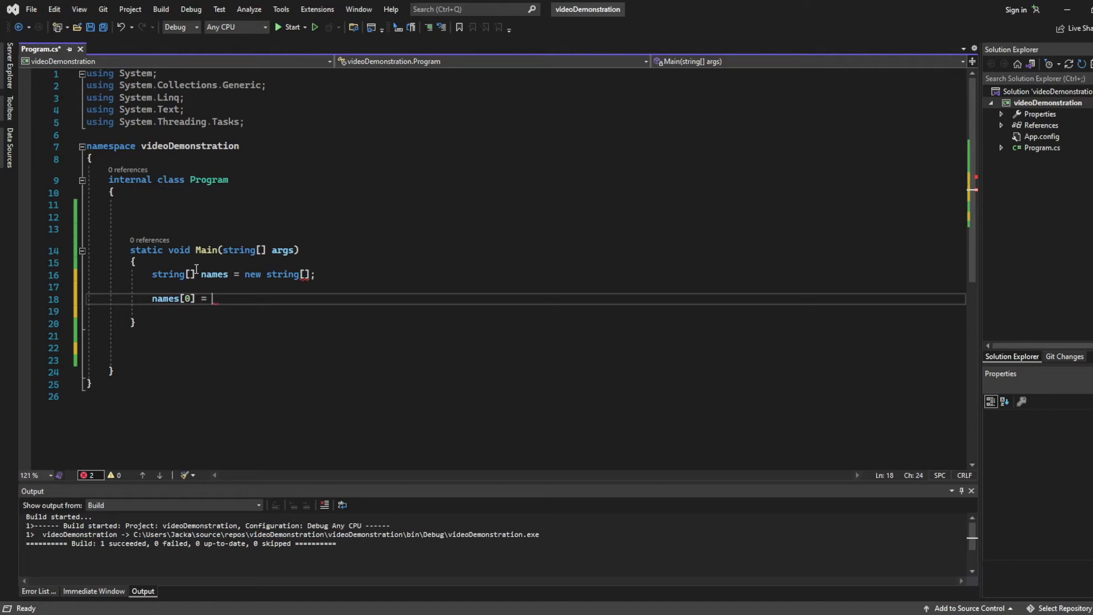
pyautogui.write('"Bill";')
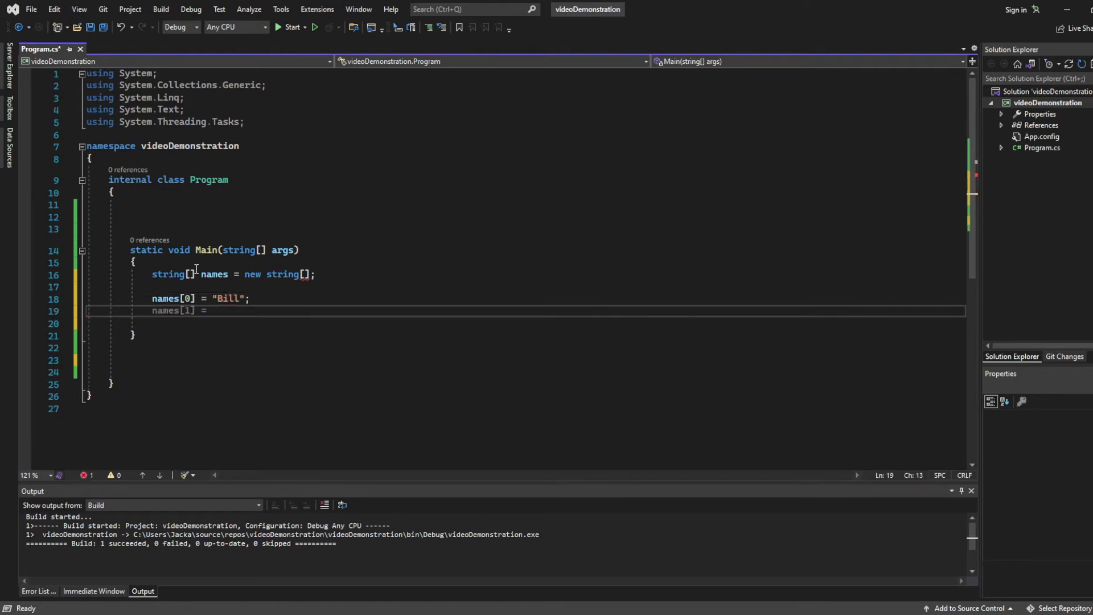
# - Print names[0] to the console, then initialise names as {"Bill", "John"}
pyautogui.write('Console.WriteLine(')
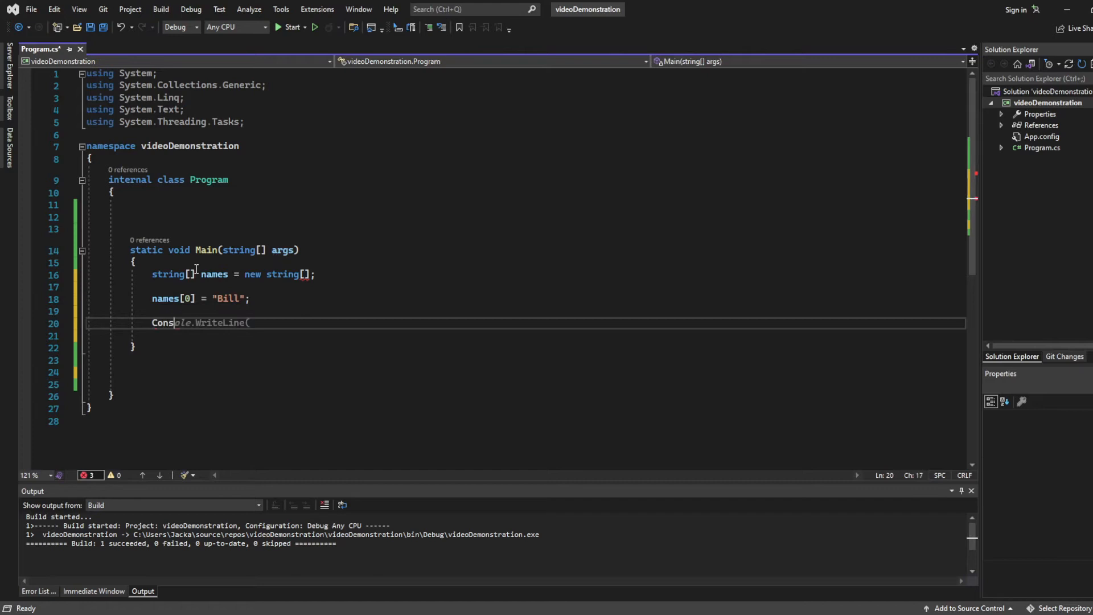
pyautogui.write('ole')
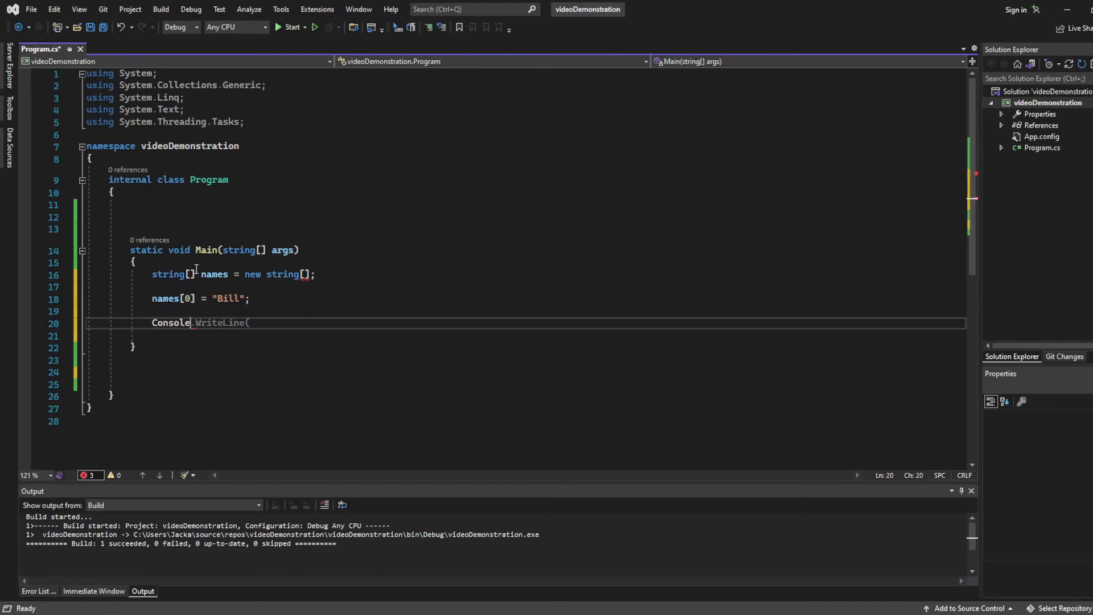
pyautogui.write('names[0]);')
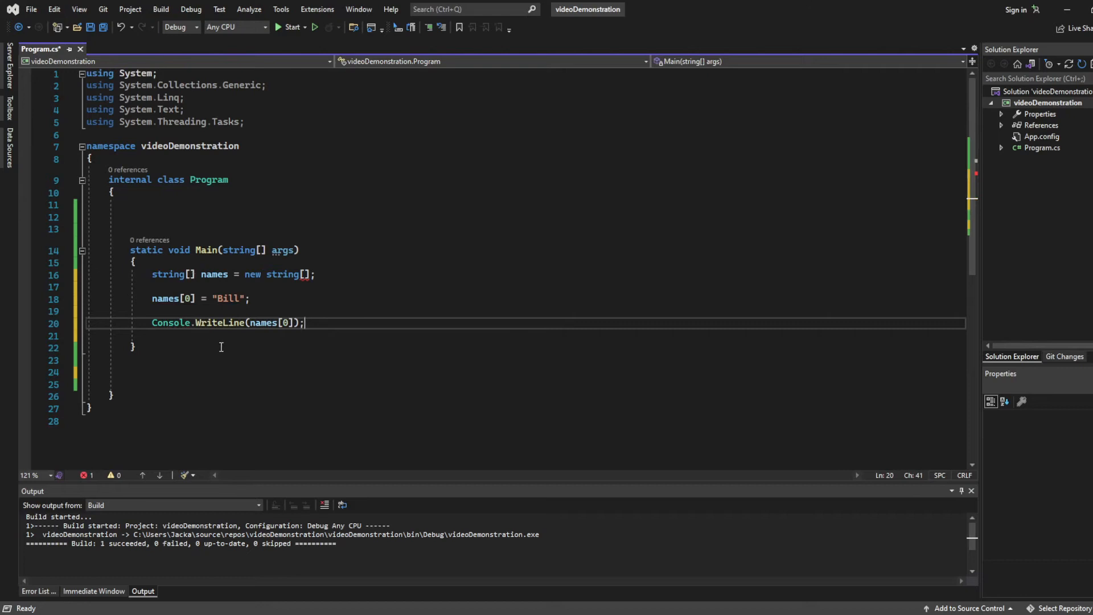
pyautogui.write('4')
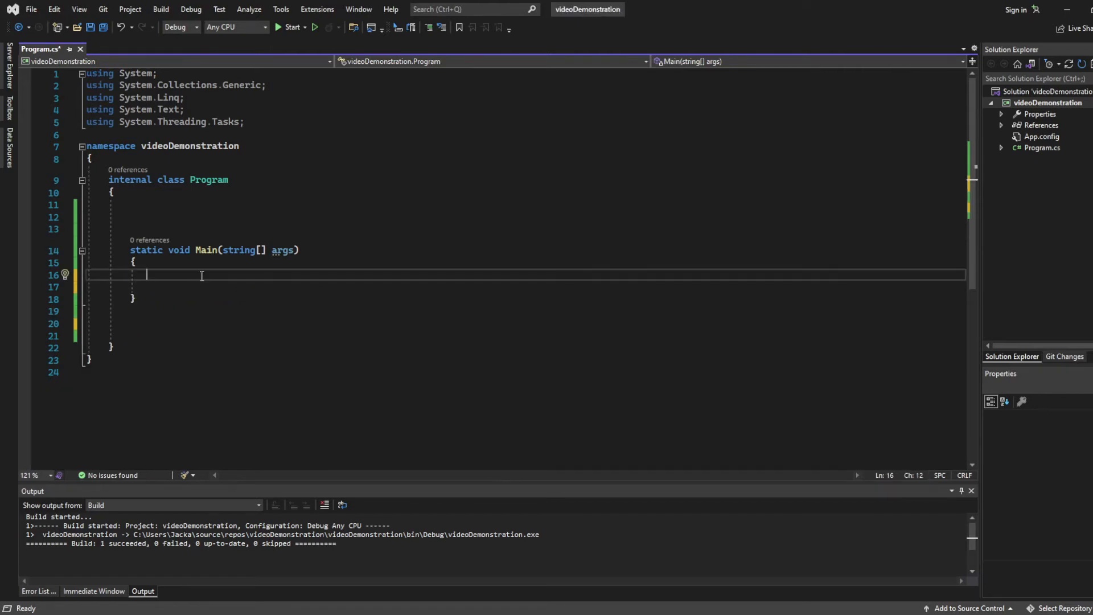
pyautogui.write('string[] names = {"Bill", "John"}')
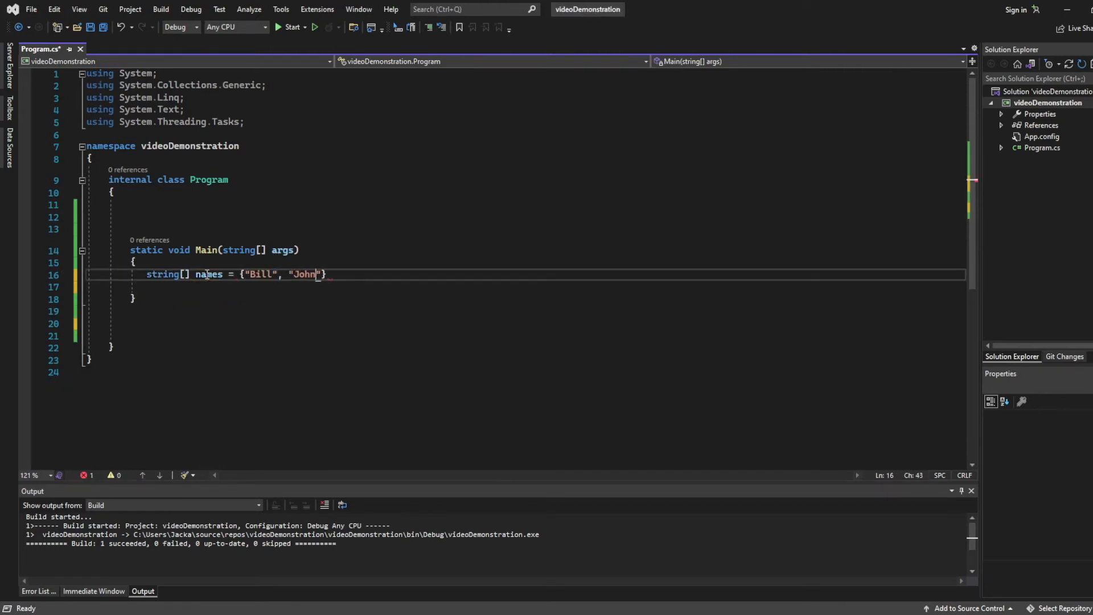